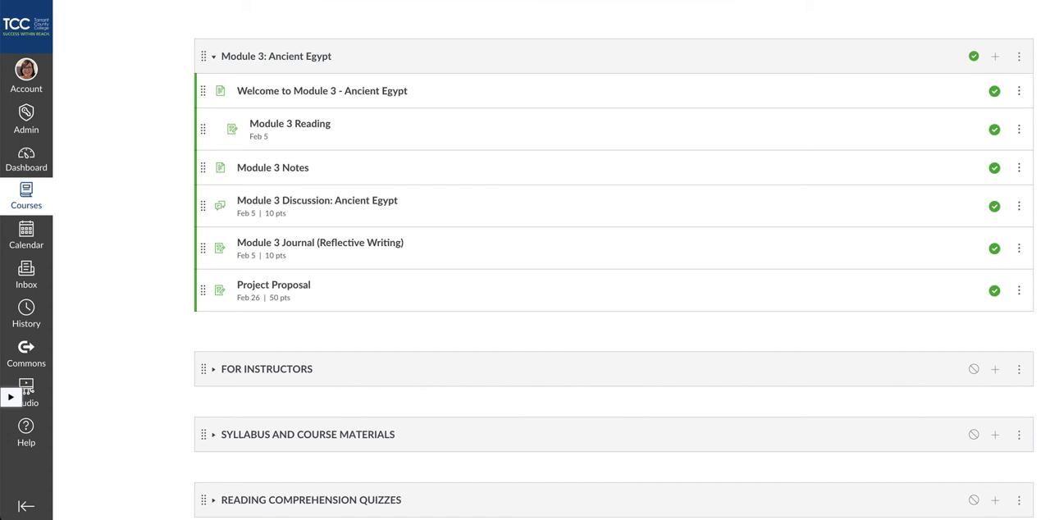
mouse_move(377, 92)
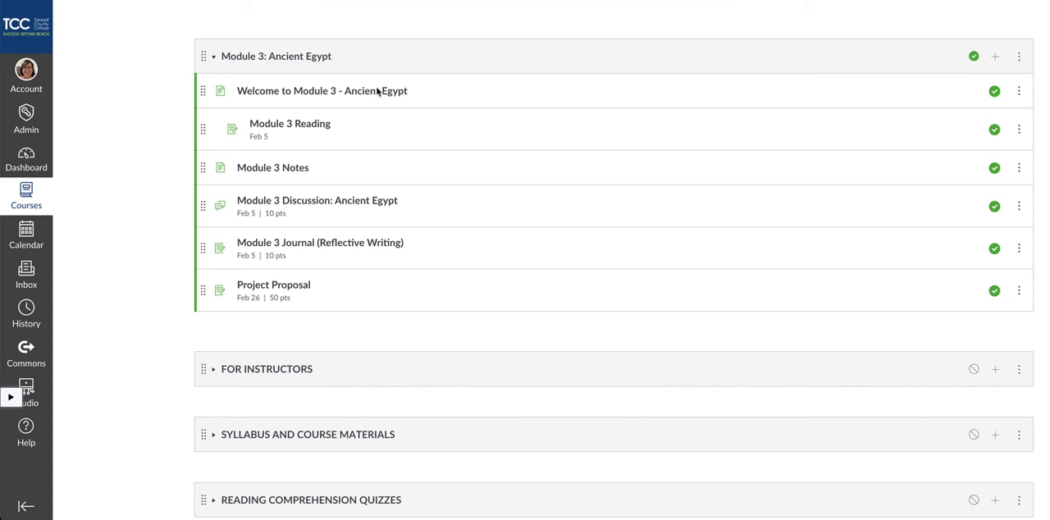
mouse_move(343, 299)
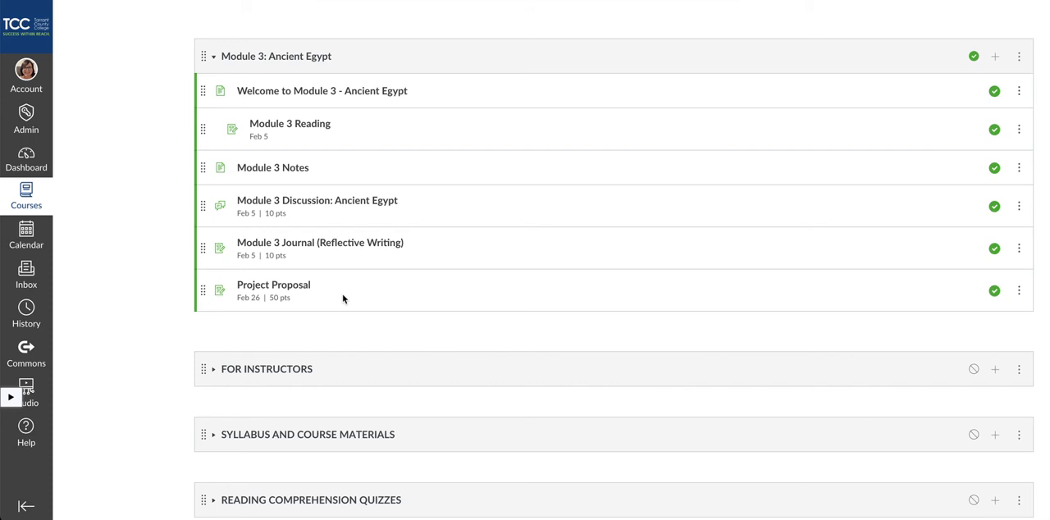
mouse_move(358, 210)
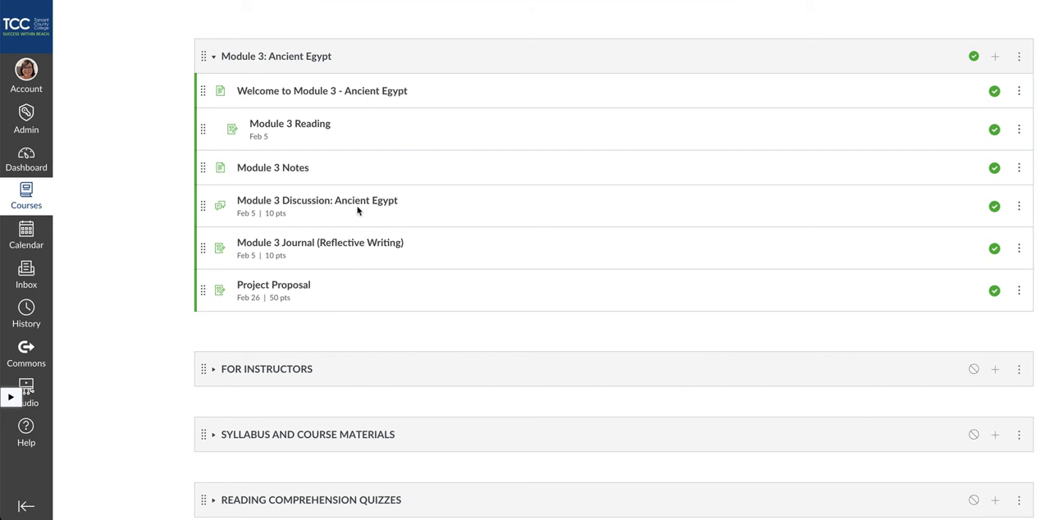
mouse_move(345, 315)
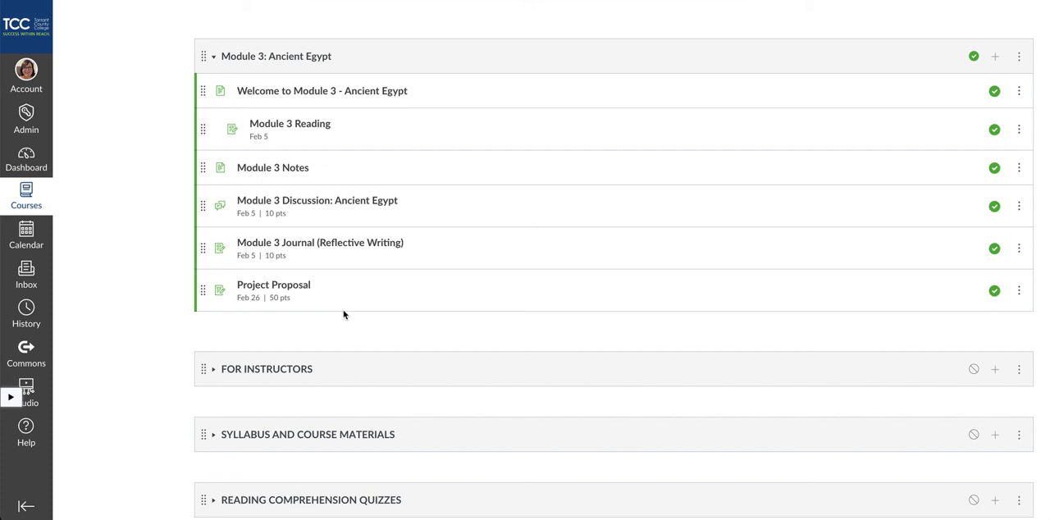
mouse_move(426, 123)
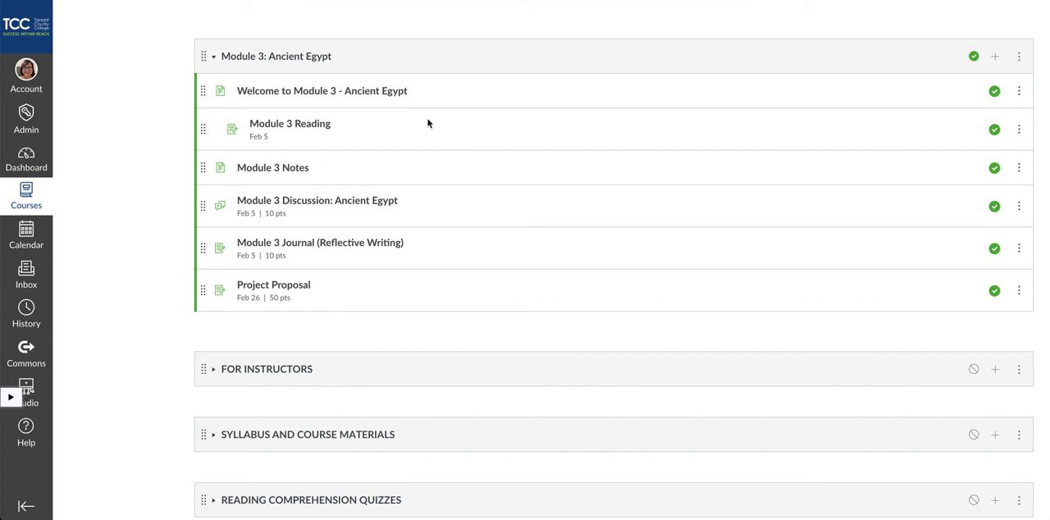
mouse_move(450, 125)
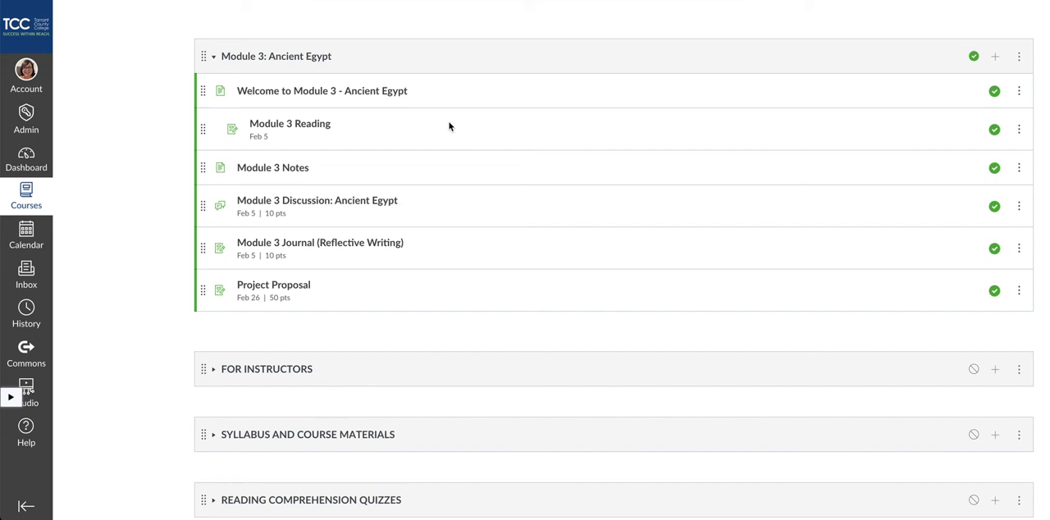
mouse_move(532, 378)
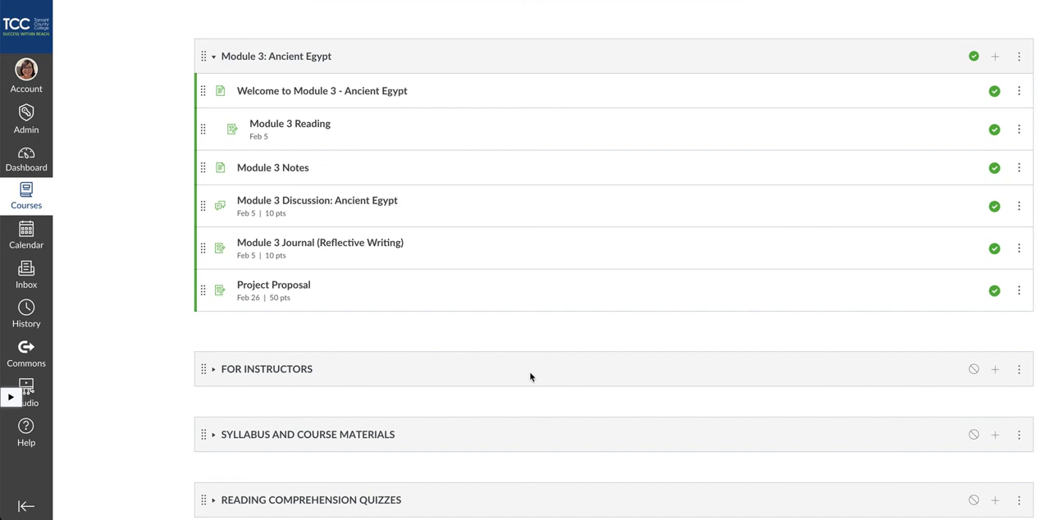
mouse_move(996, 60)
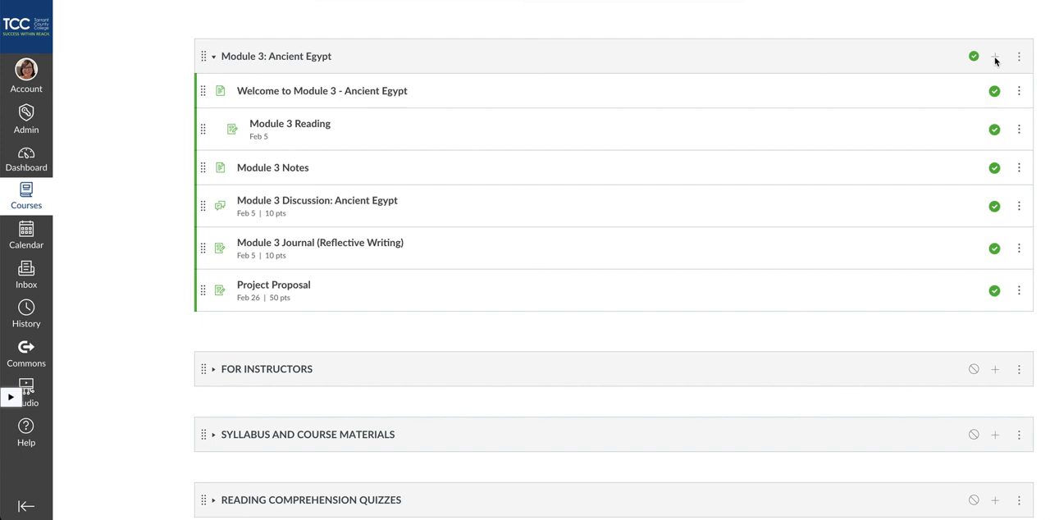
Choose Quiz as the item kind for Module 3: Ancient Egypt and select the existing Module 3 Quiz
left_click(994, 56)
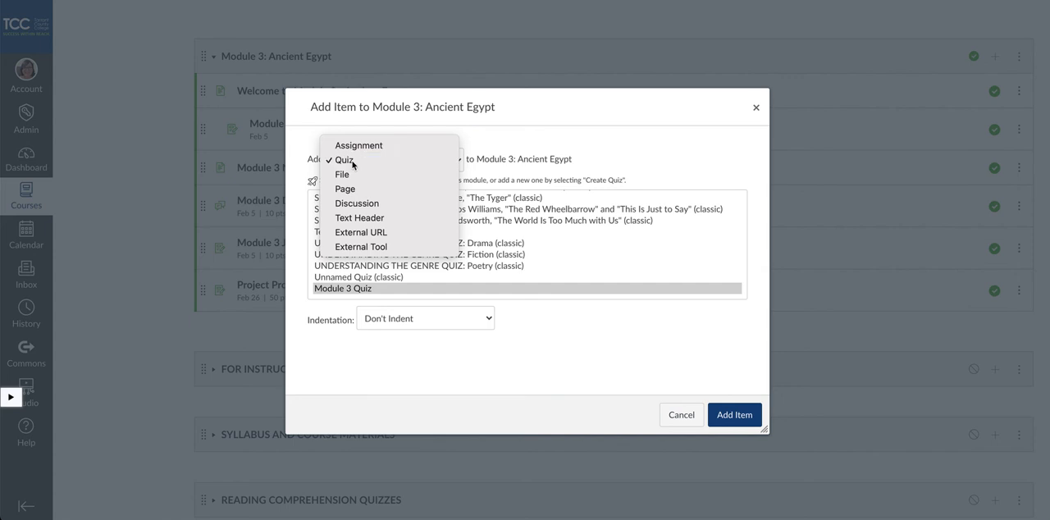
left_click(344, 159)
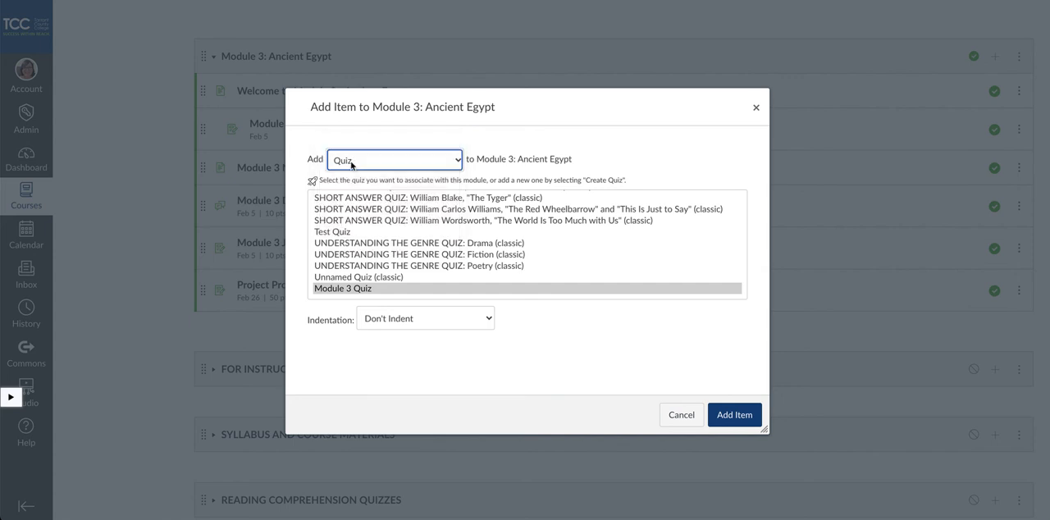
mouse_move(374, 221)
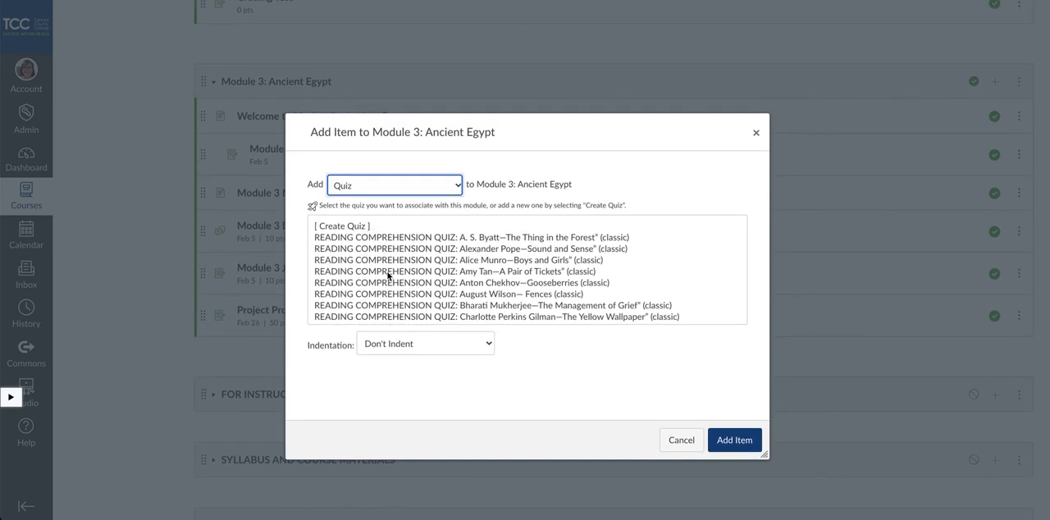
scroll("down", 3)
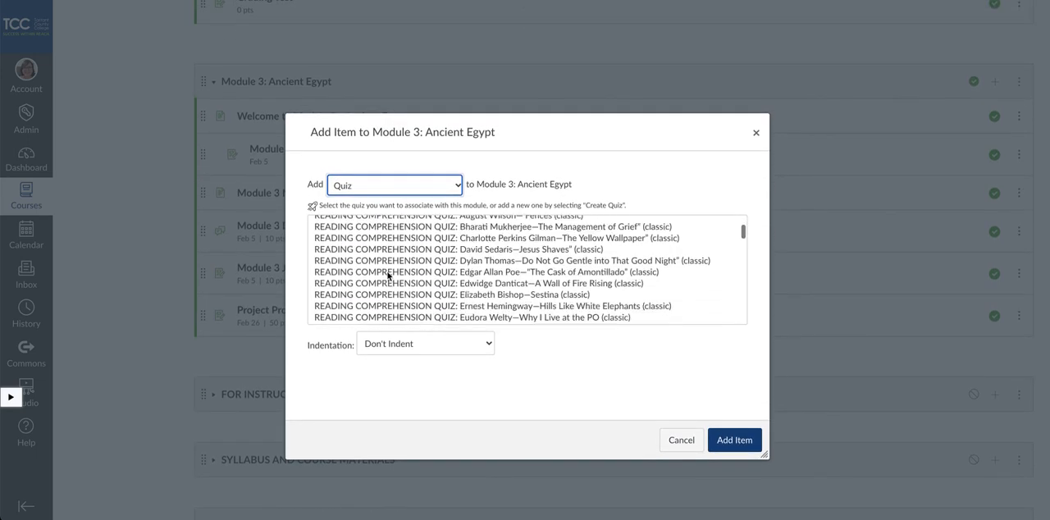
scroll("down", 3)
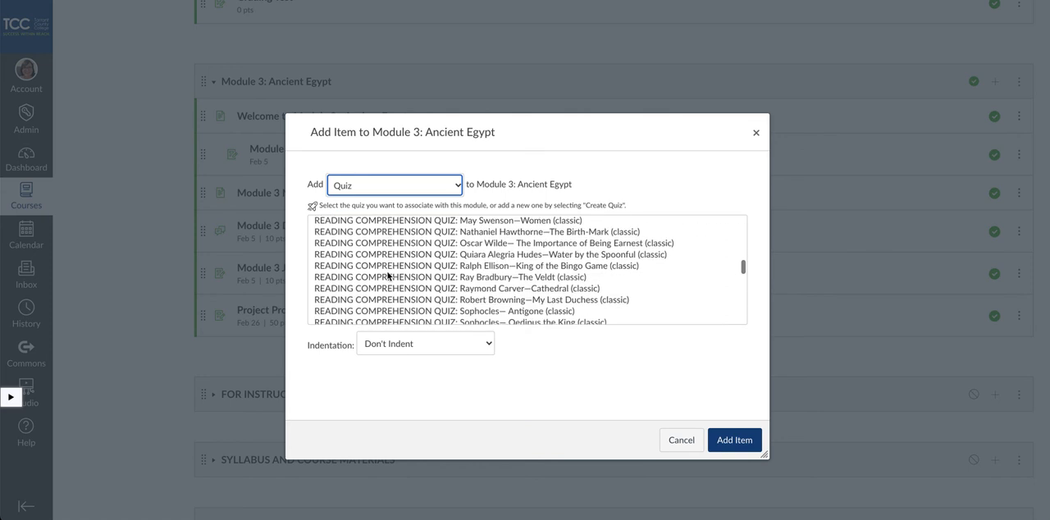
scroll("down", 3)
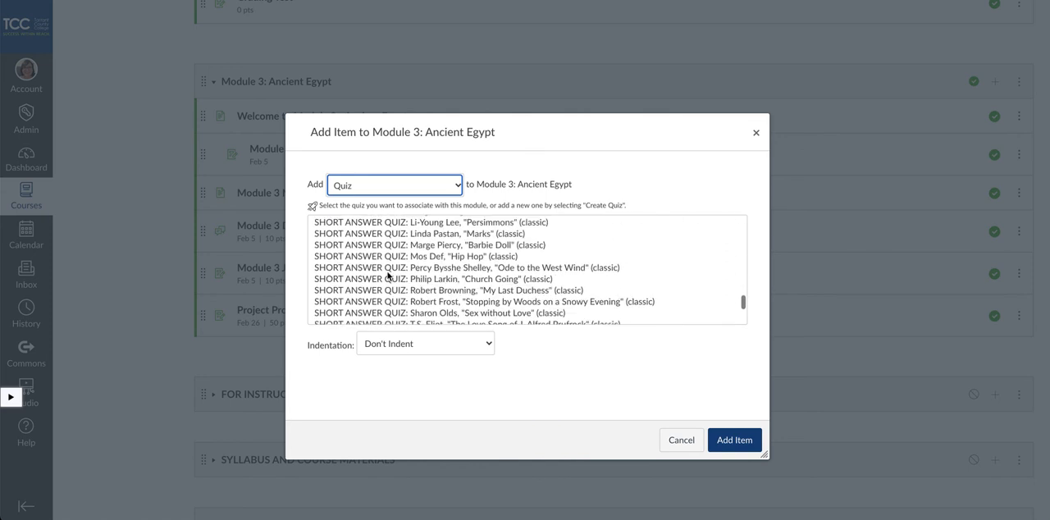
left_click(343, 314)
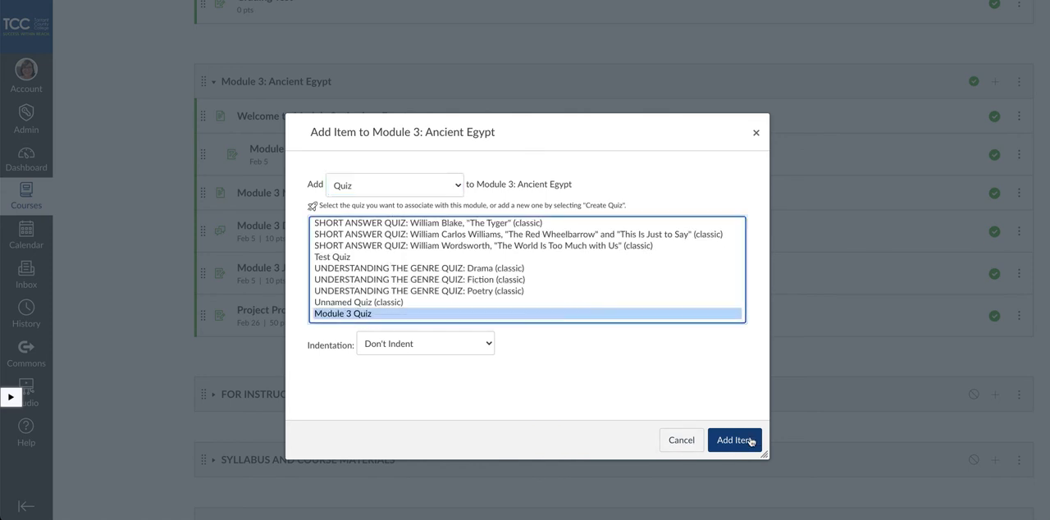
Confirm Add Item so Module 3 Quiz appears as the module's last published item
left_click(735, 439)
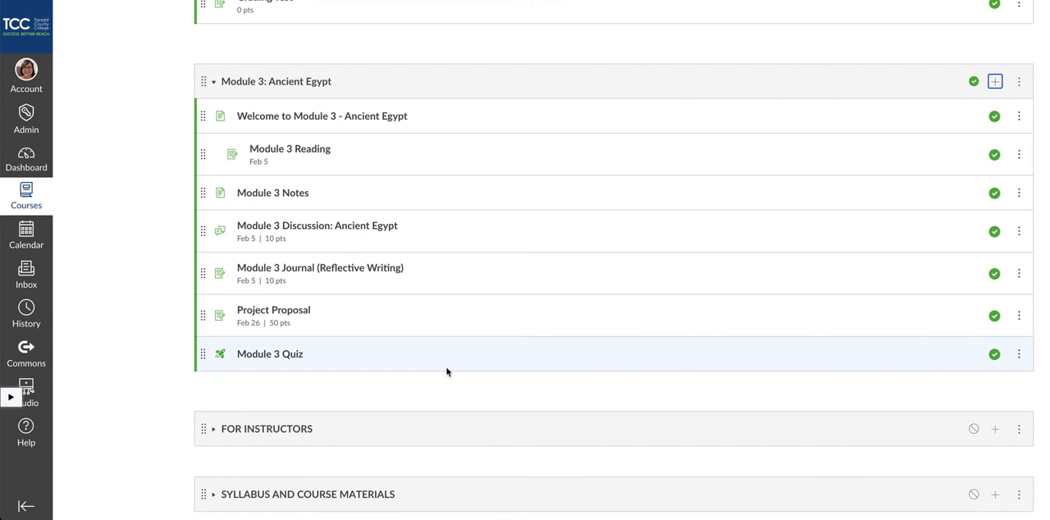
mouse_move(449, 364)
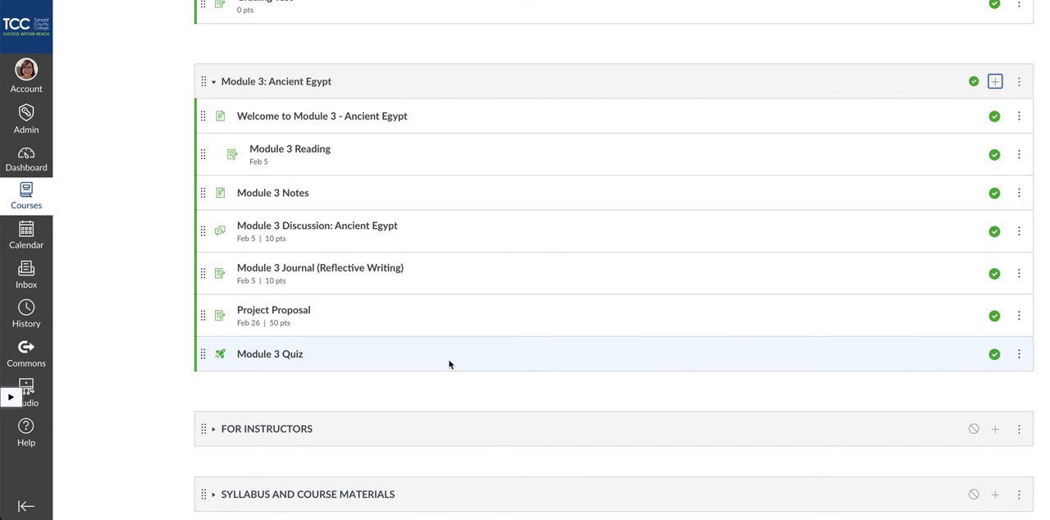
mouse_move(994, 354)
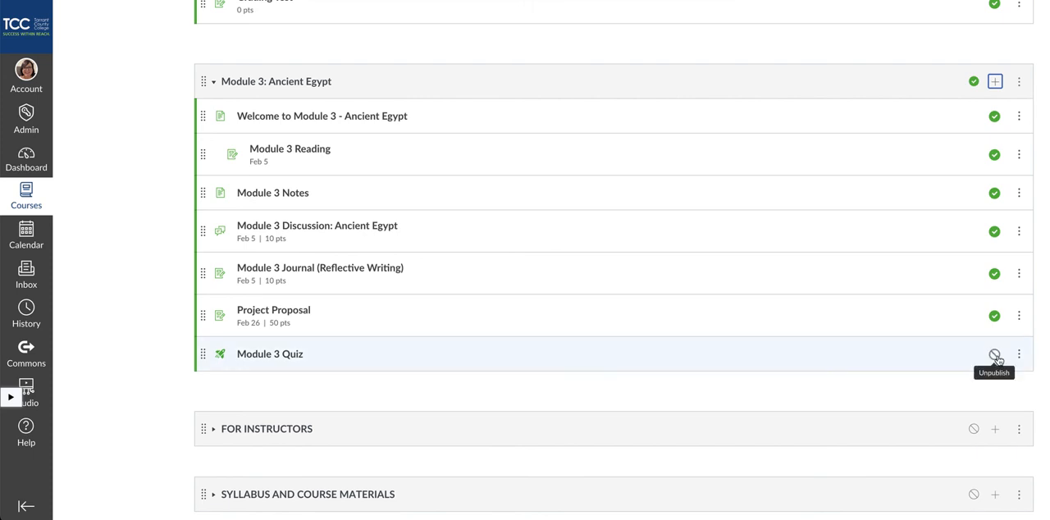
left_click(994, 355)
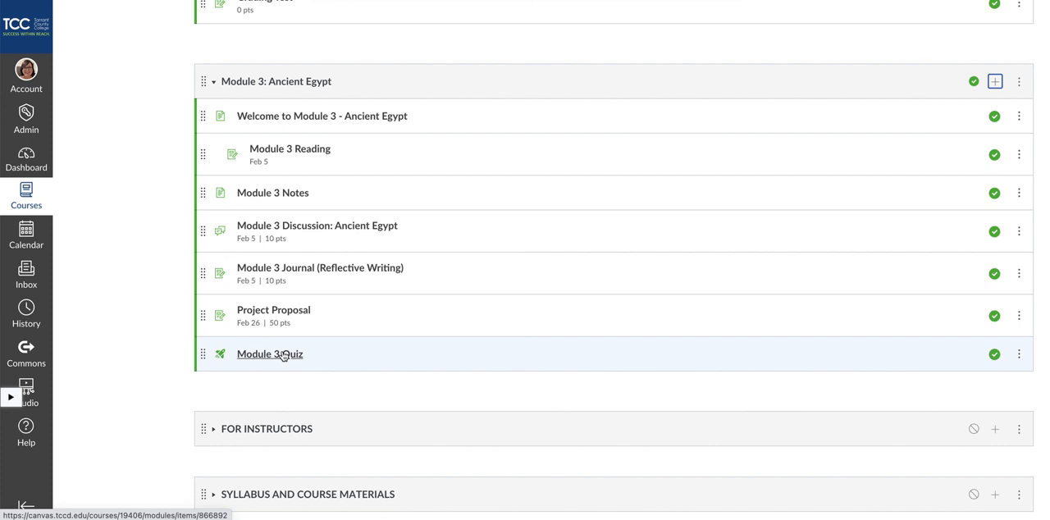
mouse_move(269, 355)
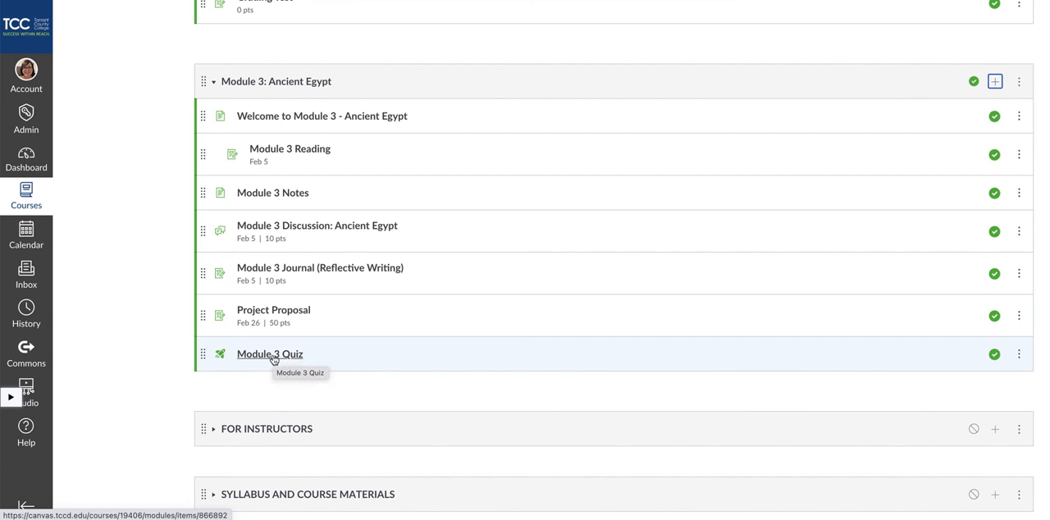